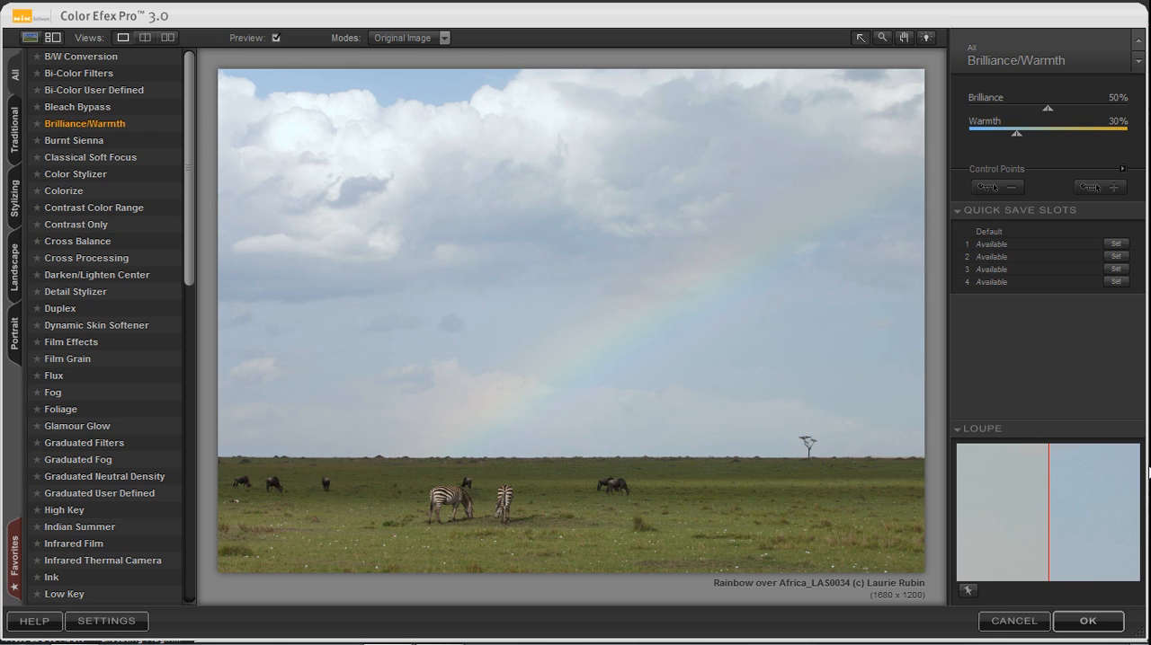
{"action": "mouse_move", "coordinate": [1048, 11]}
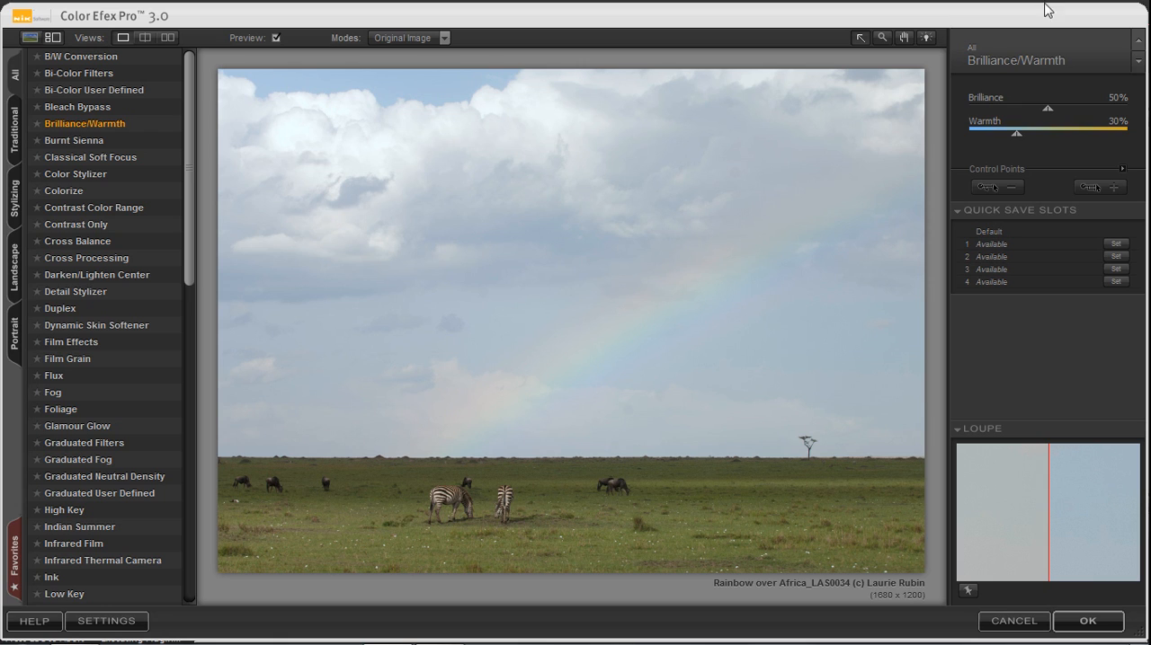
{"action": "mouse_move", "coordinate": [1028, 97]}
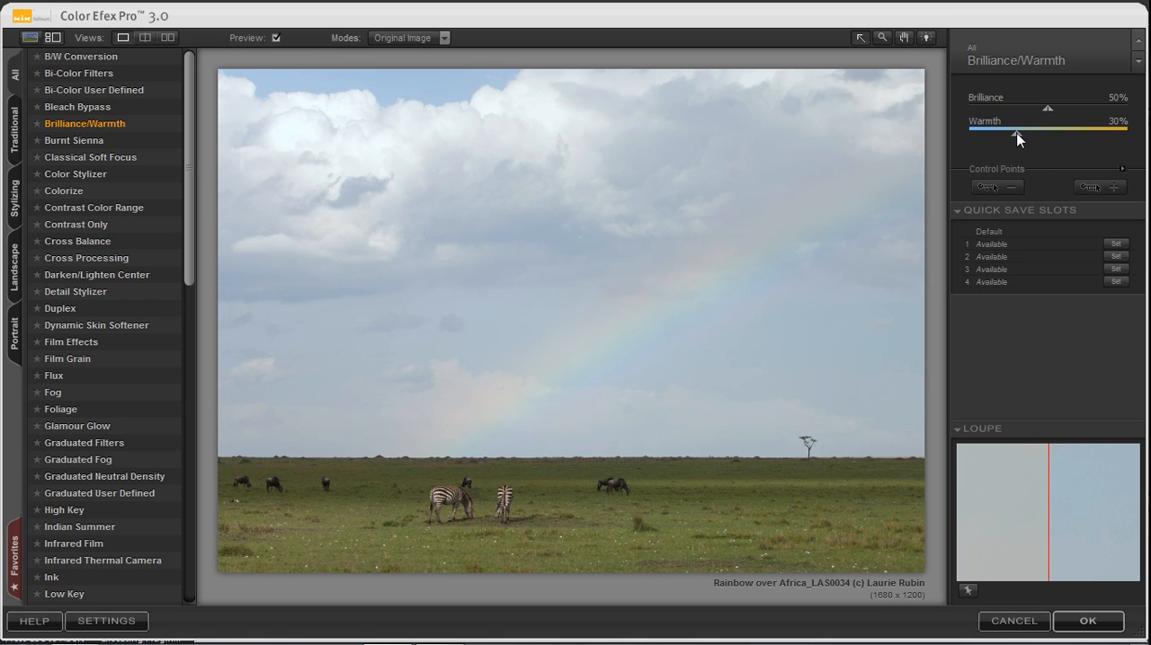
Step: Try warming the photo's colours, then return the warmth to its original tone
{"action": "left_click_drag", "start_coordinate": [1018, 130], "coordinate": [1058, 133]}
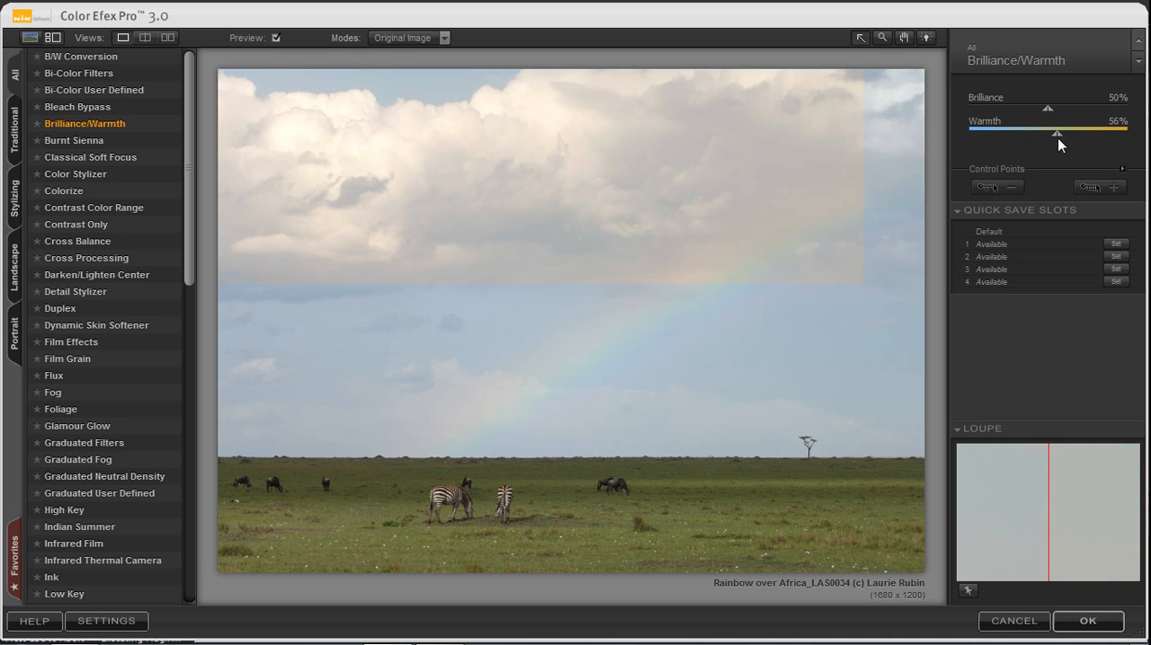
{"action": "left_click_drag", "start_coordinate": [1057, 133], "coordinate": [1100, 133]}
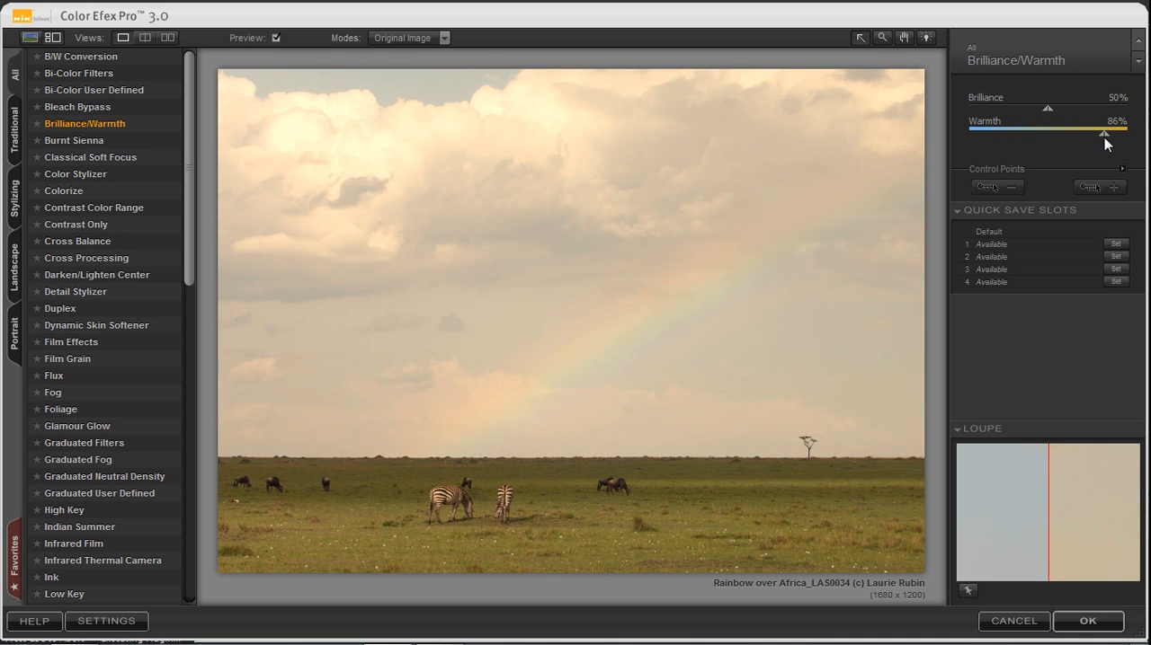
{"action": "left_click_drag", "start_coordinate": [1104, 133], "coordinate": [1066, 133]}
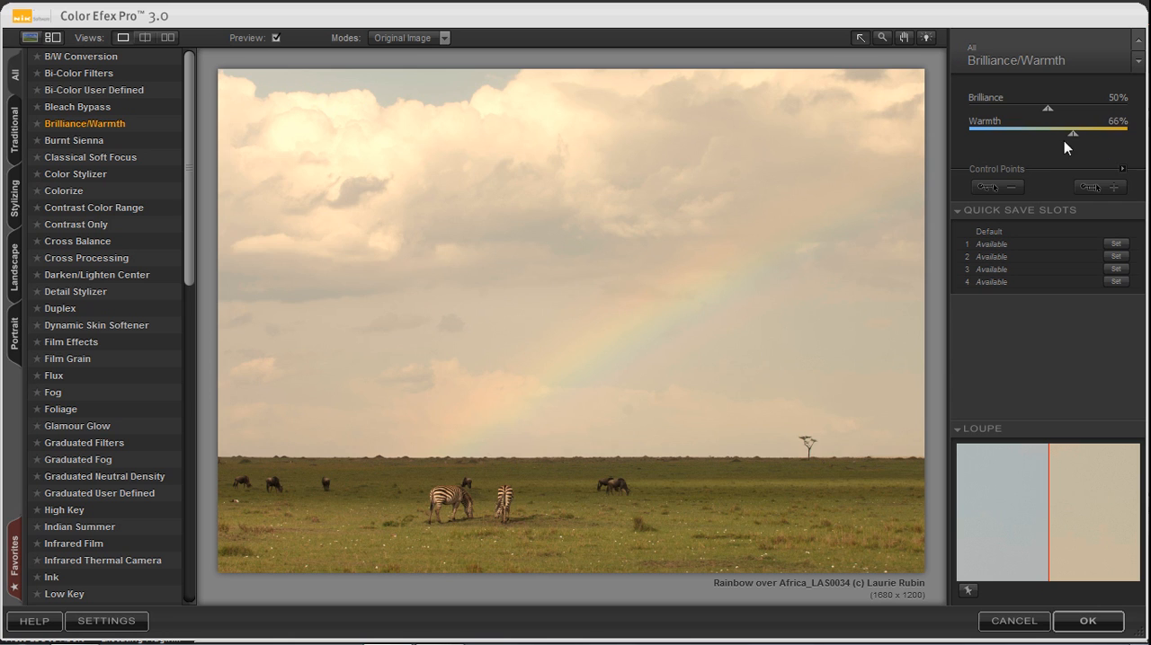
{"action": "left_click_drag", "start_coordinate": [1070, 133], "coordinate": [1014, 133]}
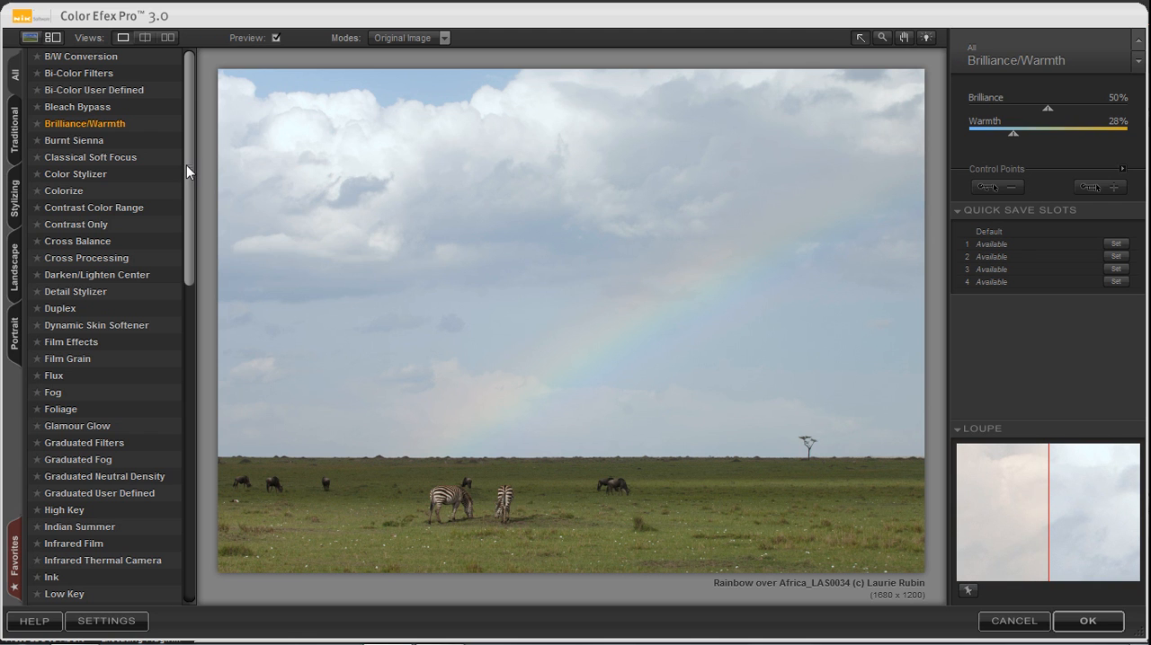
Step: Apply the Tonal Contrast filter to the rainbow zebra photo from the filter list
{"action": "scroll", "scroll_direction": "down", "scroll_amount": 3}
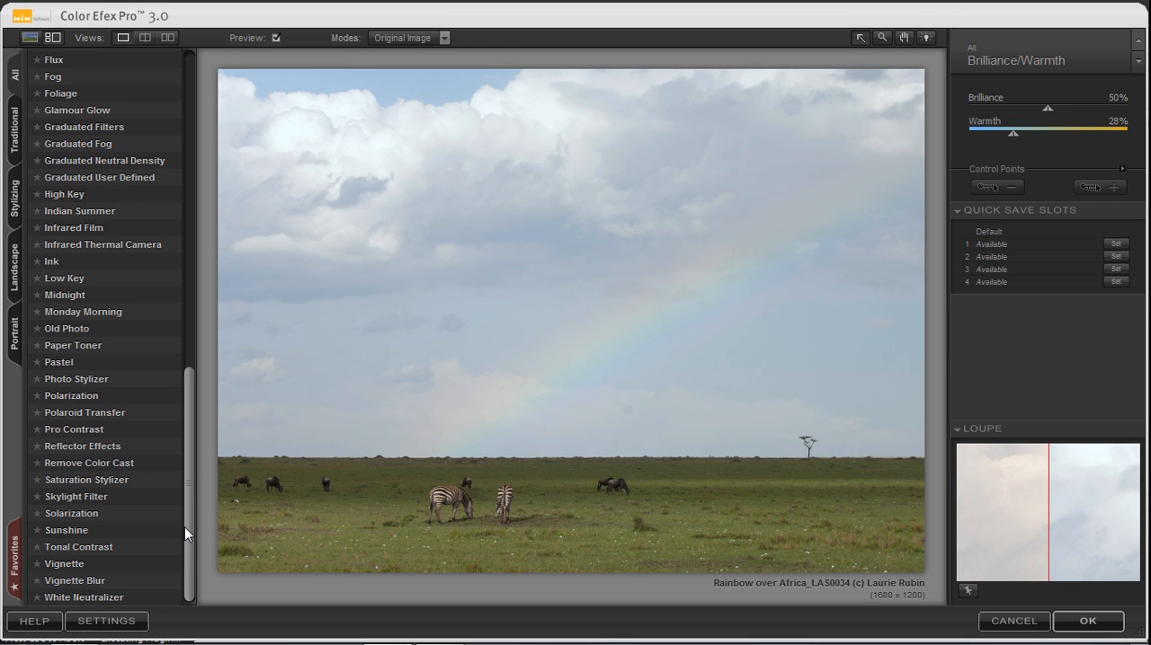
{"action": "left_click", "coordinate": [80, 547]}
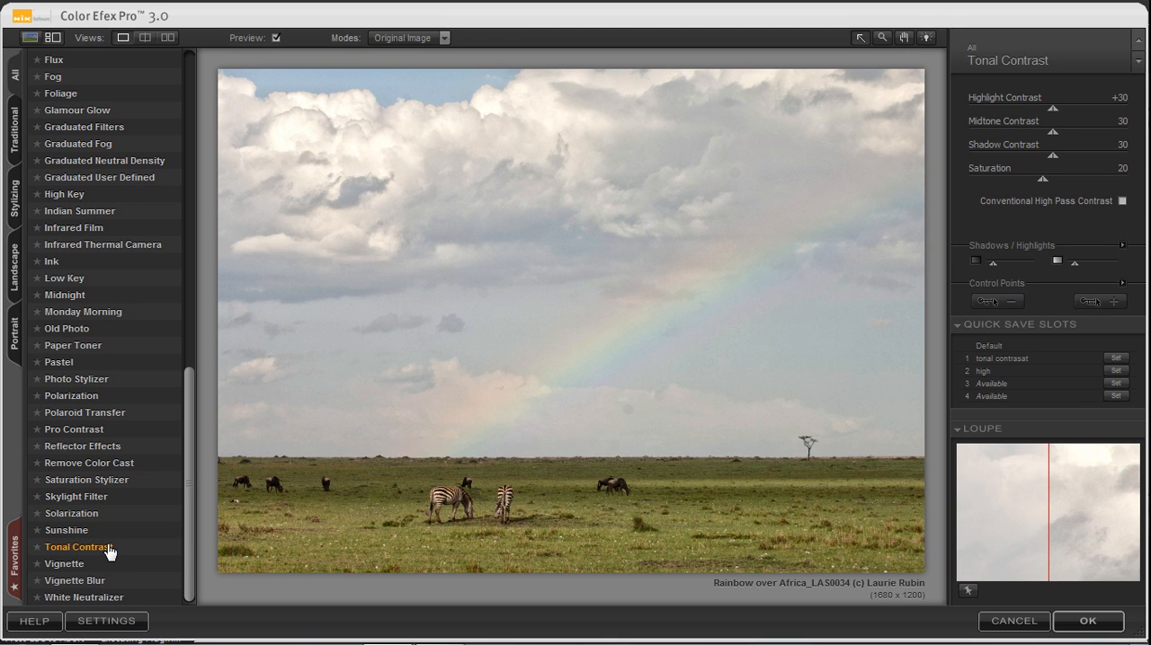
{"action": "mouse_move", "coordinate": [917, 125]}
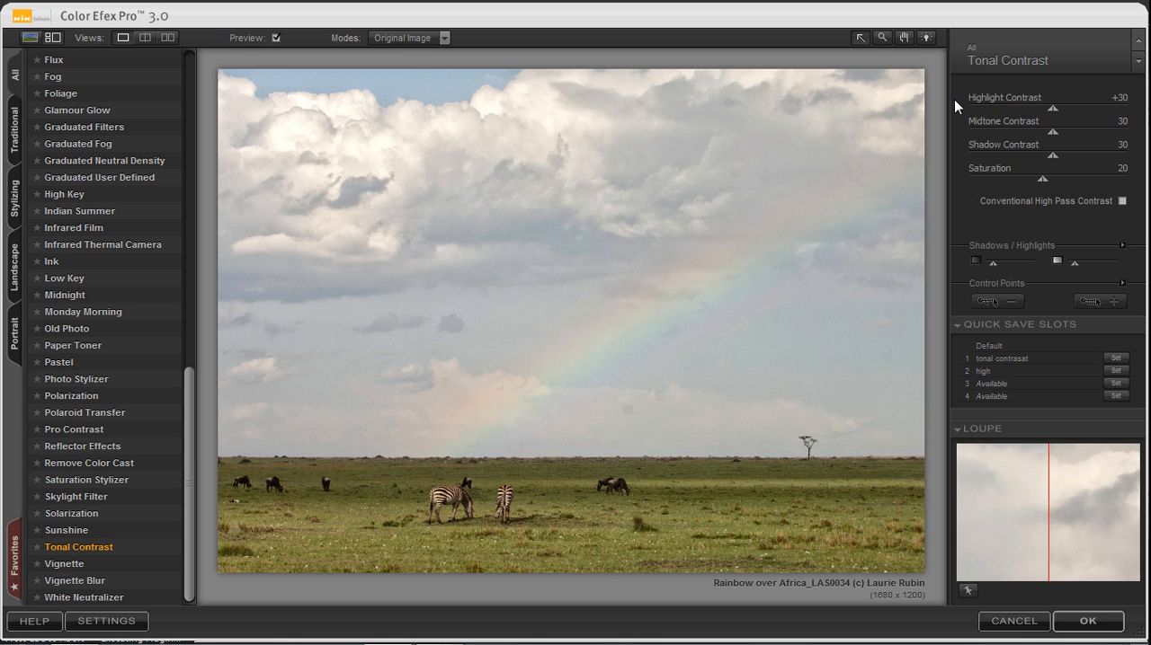
{"action": "mouse_move", "coordinate": [1021, 106]}
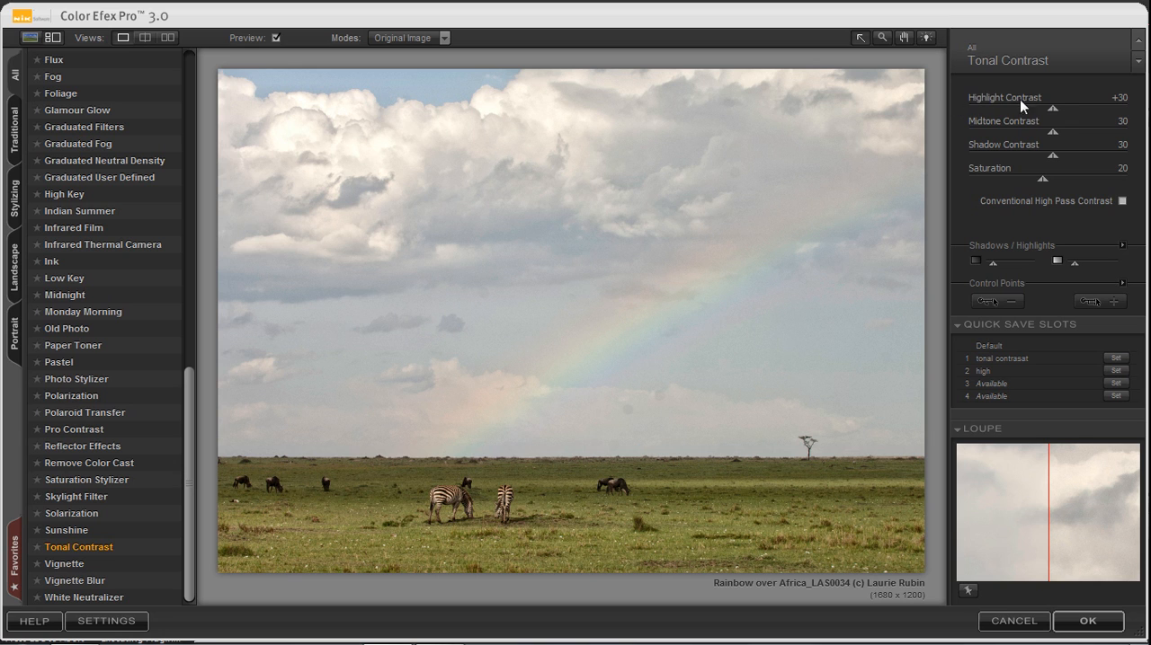
{"action": "mouse_move", "coordinate": [1053, 115]}
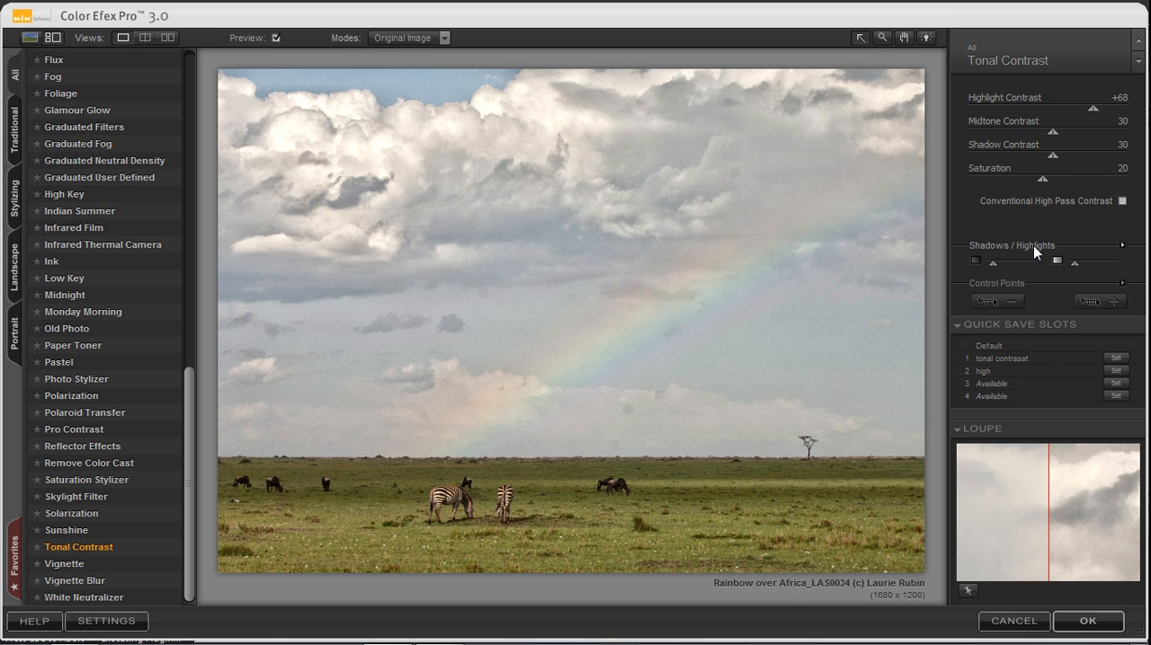
Step: In Shadows/Highlights, raise Protect Highlights from 15% to 31%, leaving Protect Shadows at 15%
{"action": "left_click", "coordinate": [1122, 244]}
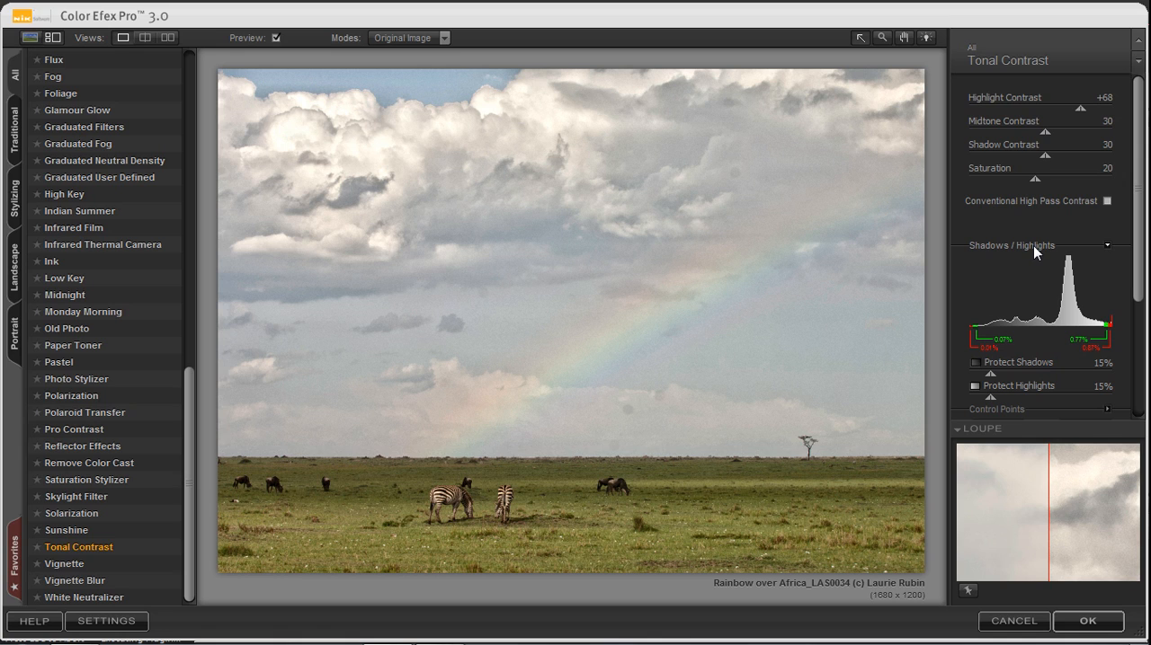
{"action": "mouse_move", "coordinate": [1114, 334]}
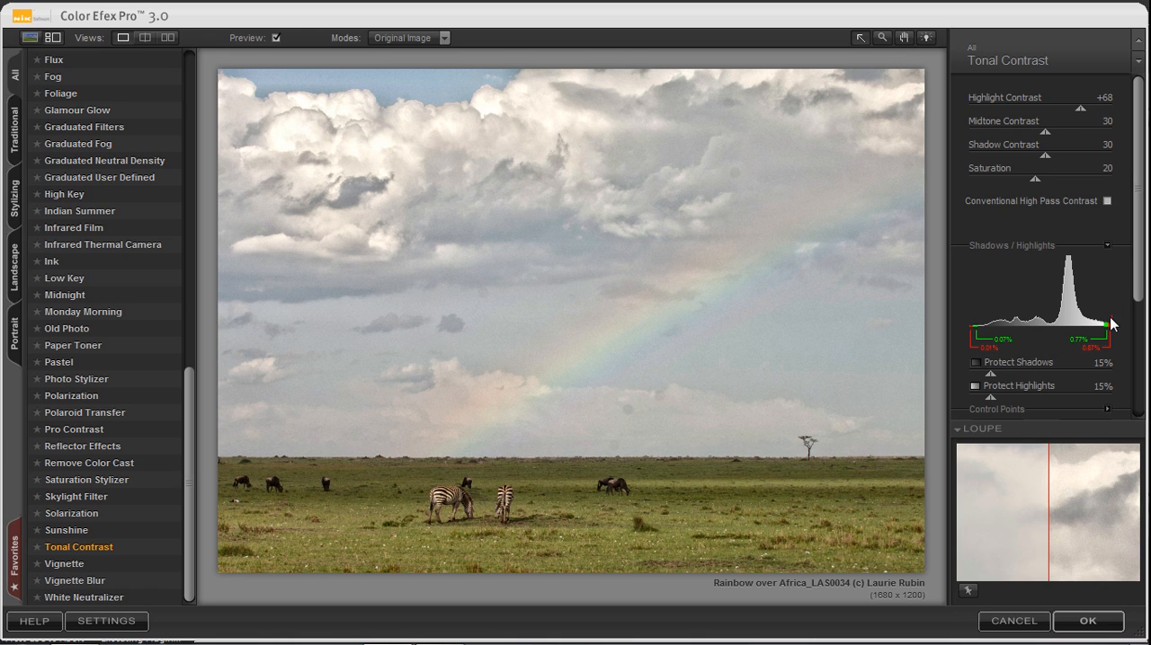
{"action": "mouse_move", "coordinate": [993, 401]}
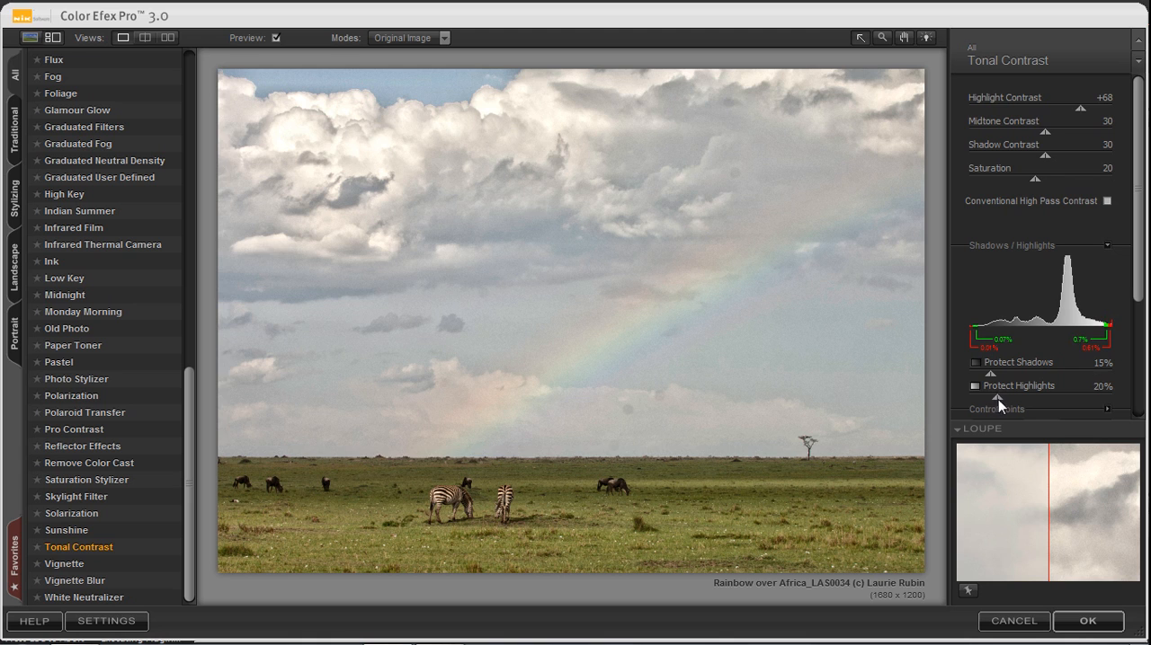
{"action": "left_click_drag", "start_coordinate": [993, 399], "coordinate": [1010, 399]}
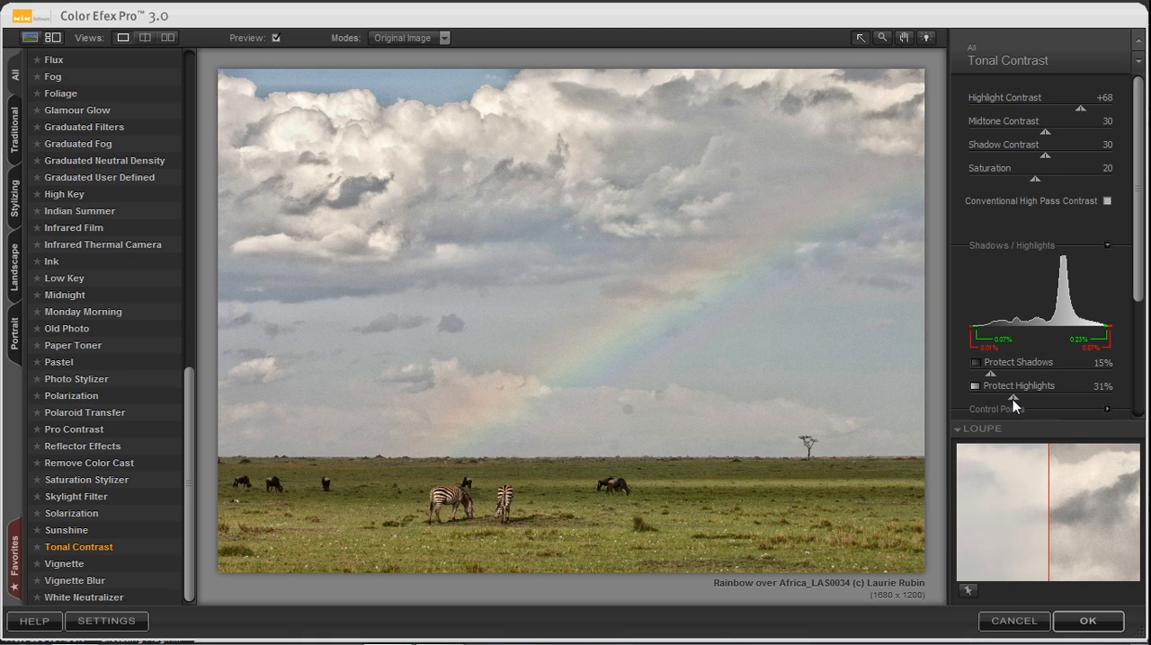